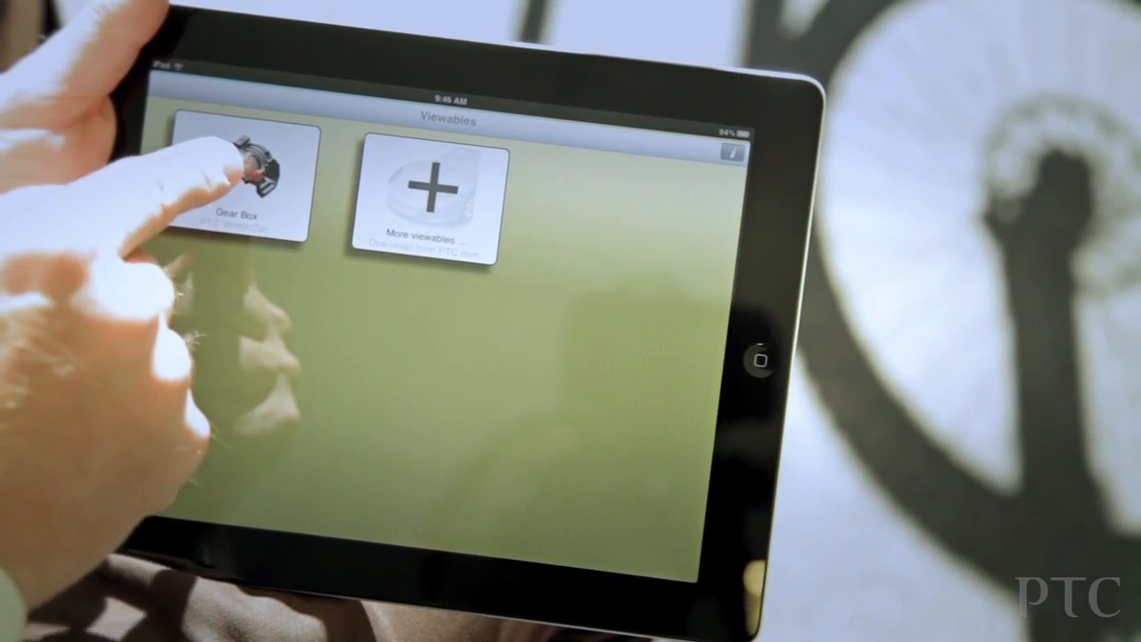
Step: Open the Gear Box viewable from the demo dataset list
{"action": "left_click", "coordinate": [253, 178]}
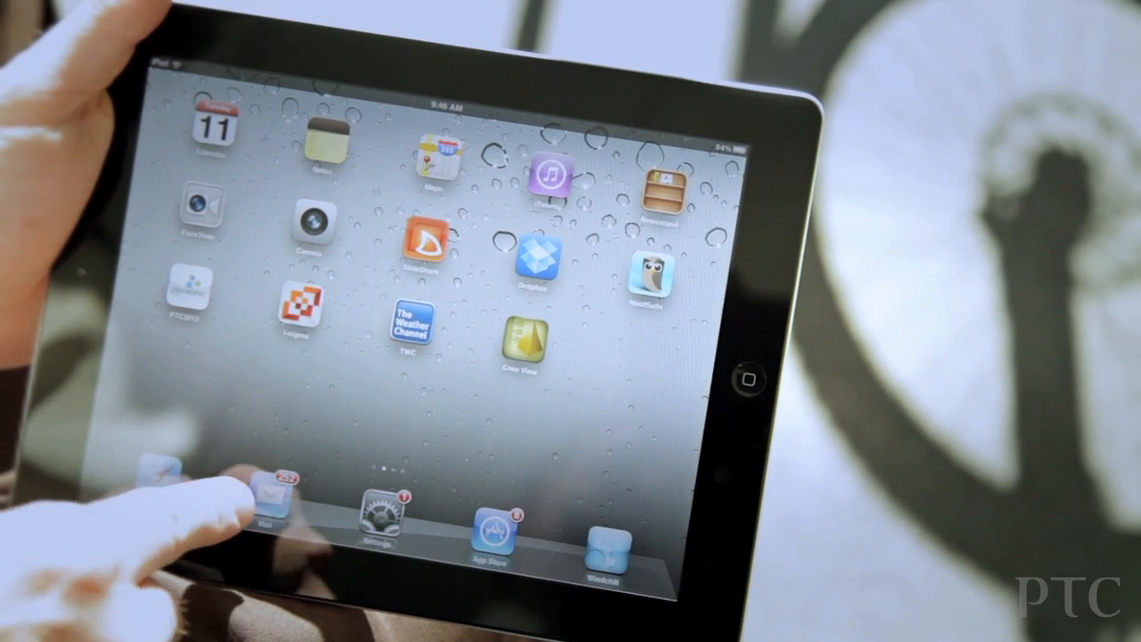
Step: Launch Mail and bring up the Open In choices for the Stereo mockup attachment
{"action": "left_click", "coordinate": [264, 499]}
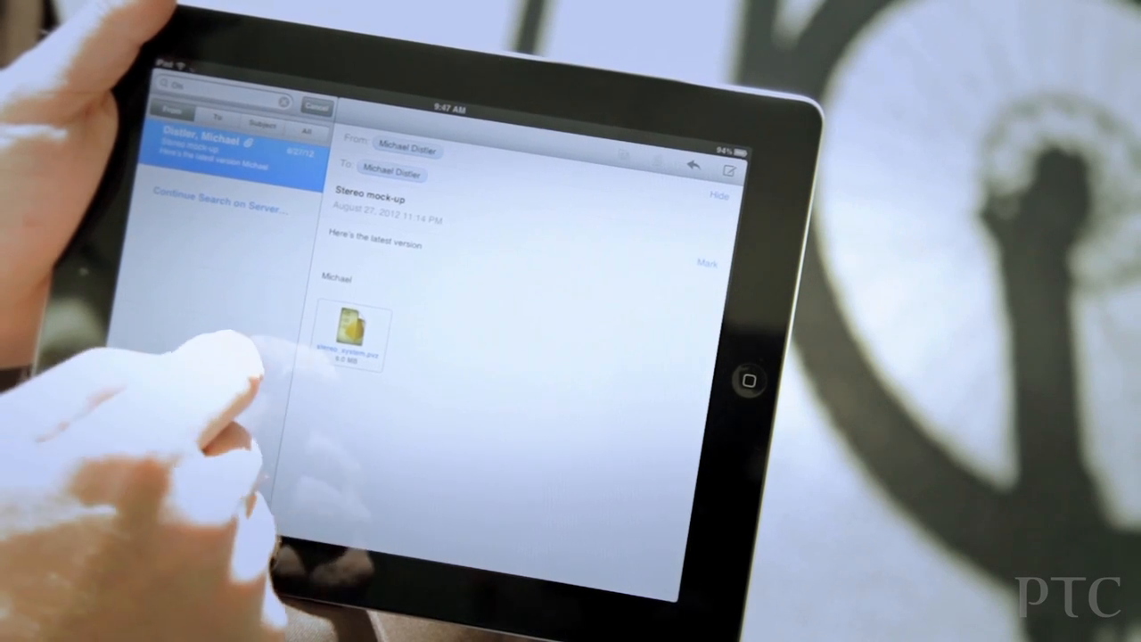
{"action": "left_click", "coordinate": [350, 342]}
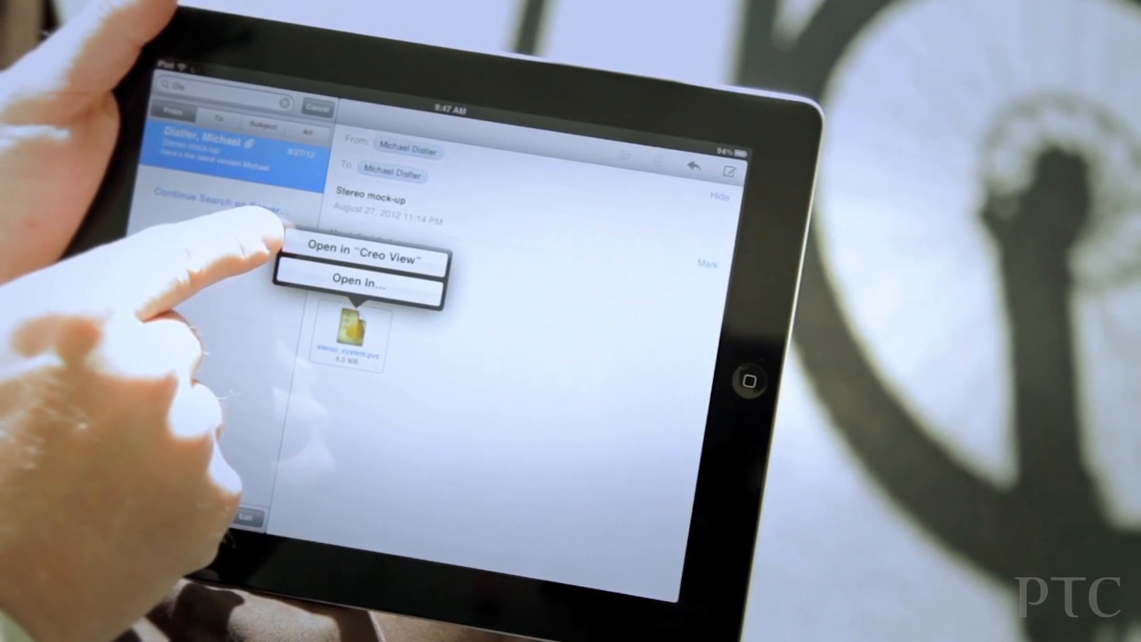
Step: Load the attachment via Open in "Creo View" and inspect the stereo model up close
{"action": "left_click", "coordinate": [363, 261]}
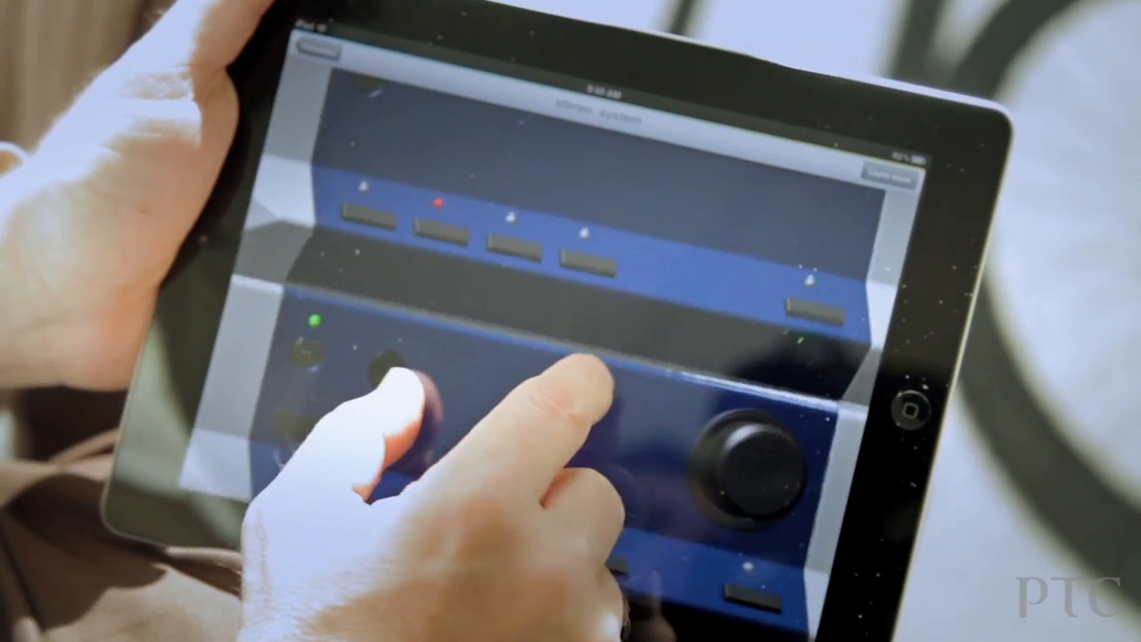
{"action": "left_click", "coordinate": [758, 463]}
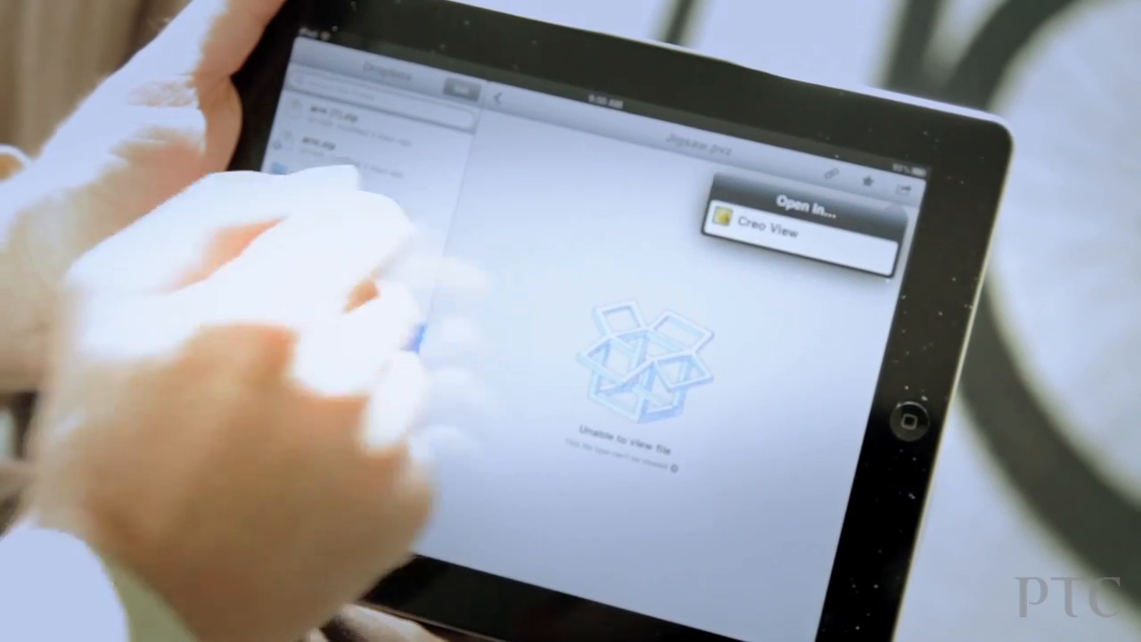
Step: Choose Creo View from Dropbox's Open In menu to export the model file
{"action": "left_click", "coordinate": [767, 225]}
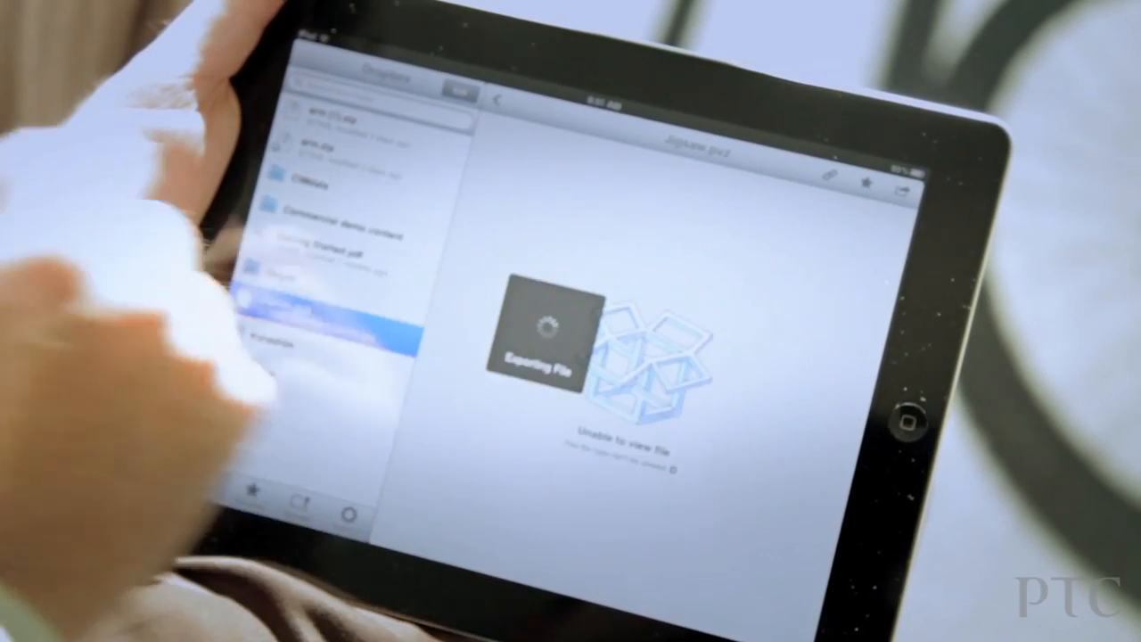